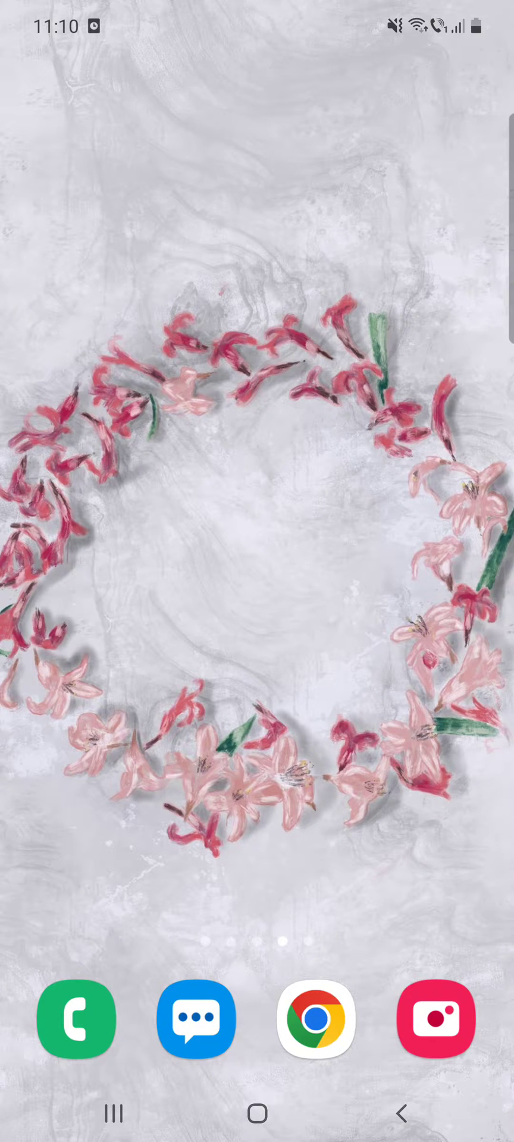
- Swipe across the home screen pages and launch Medium to its Home feed
scroll(left, 3)
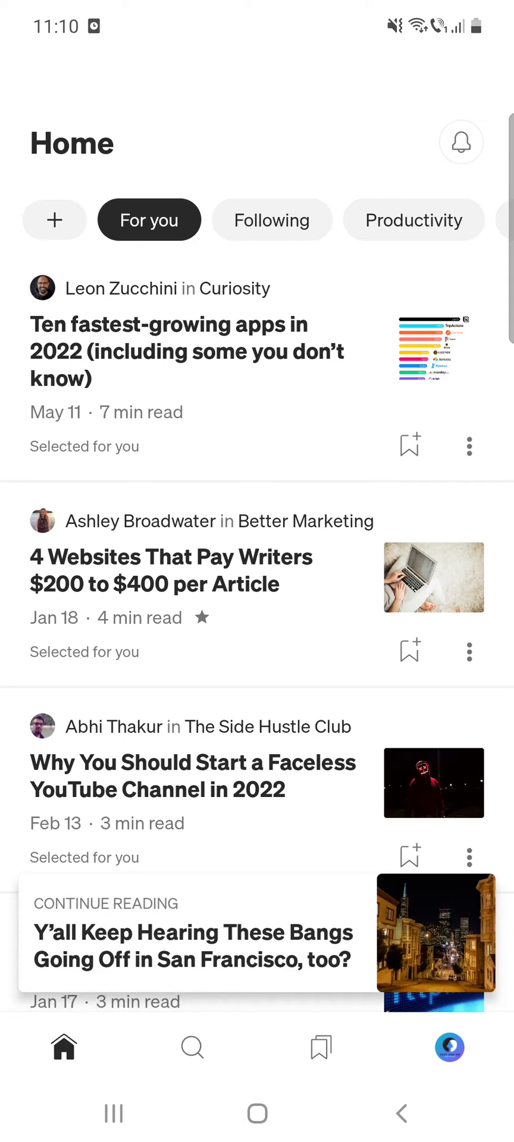
- Reach Medium's Settings screen via the profile page's gear icon
click(448, 1047)
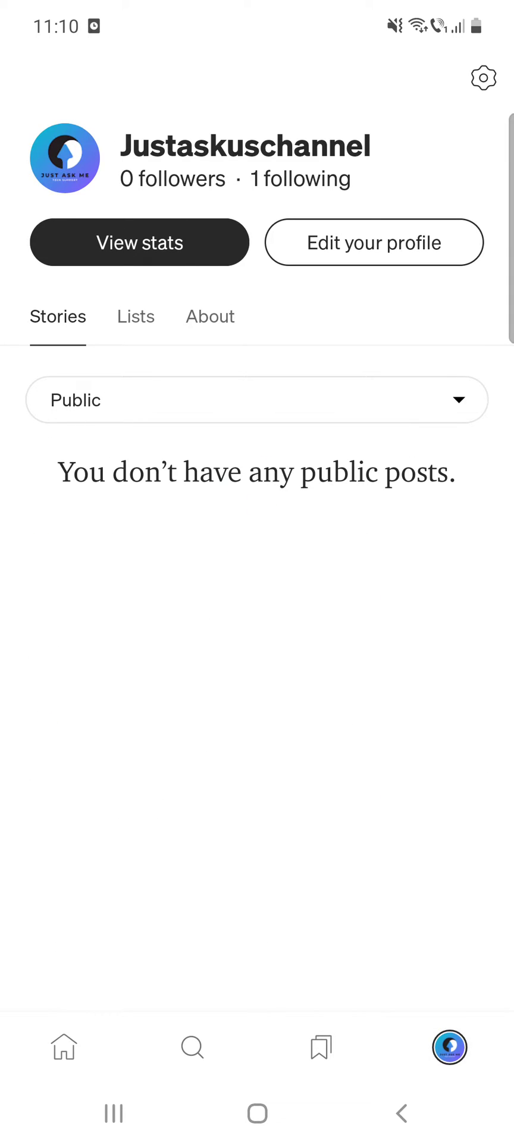
click(483, 78)
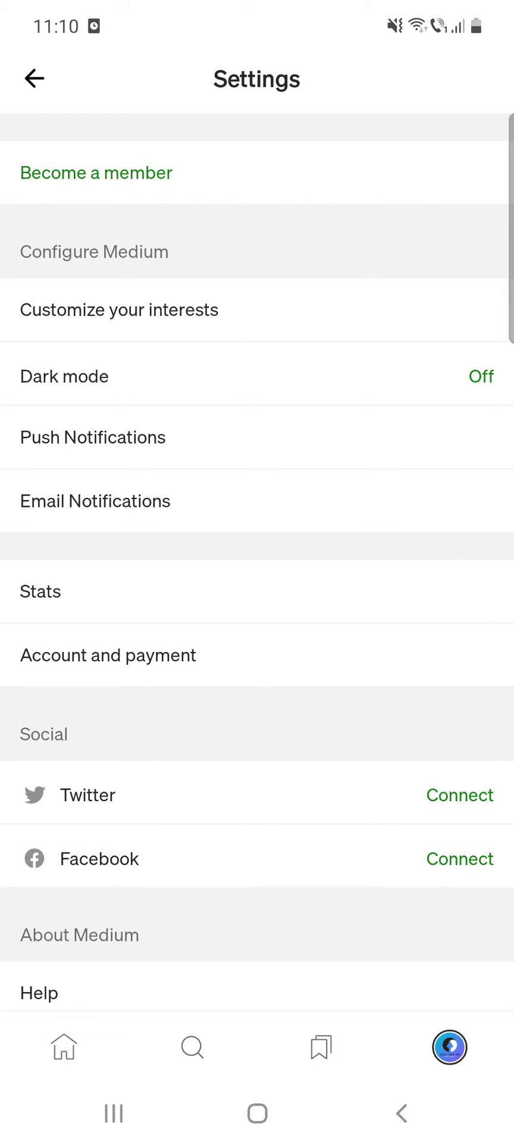
- Set Dark mode to System Default, turning the Settings screen dark
click(64, 376)
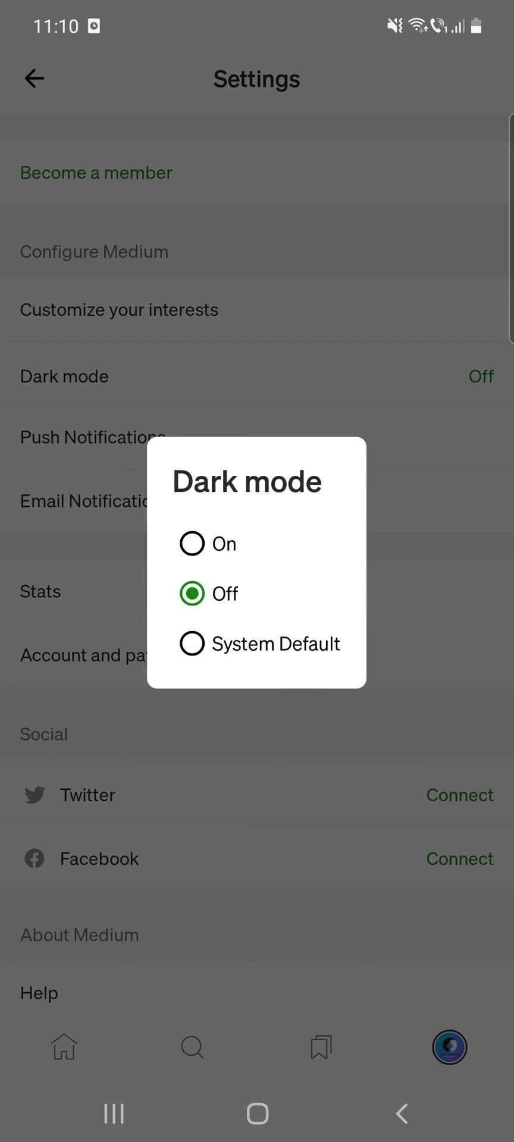
click(193, 544)
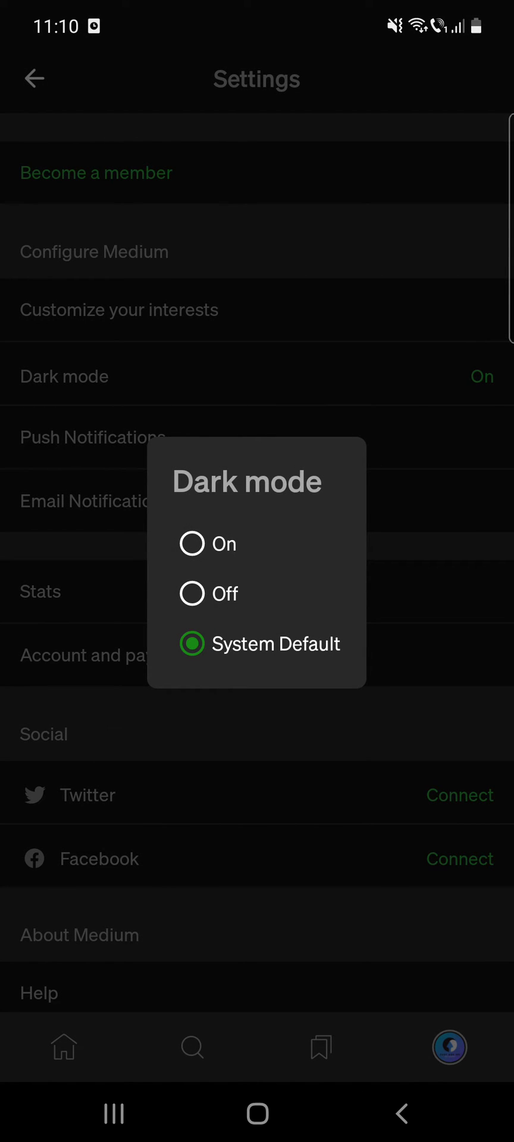
- Switch Dark mode Off briefly, then set it to On so Settings stays dark
click(191, 593)
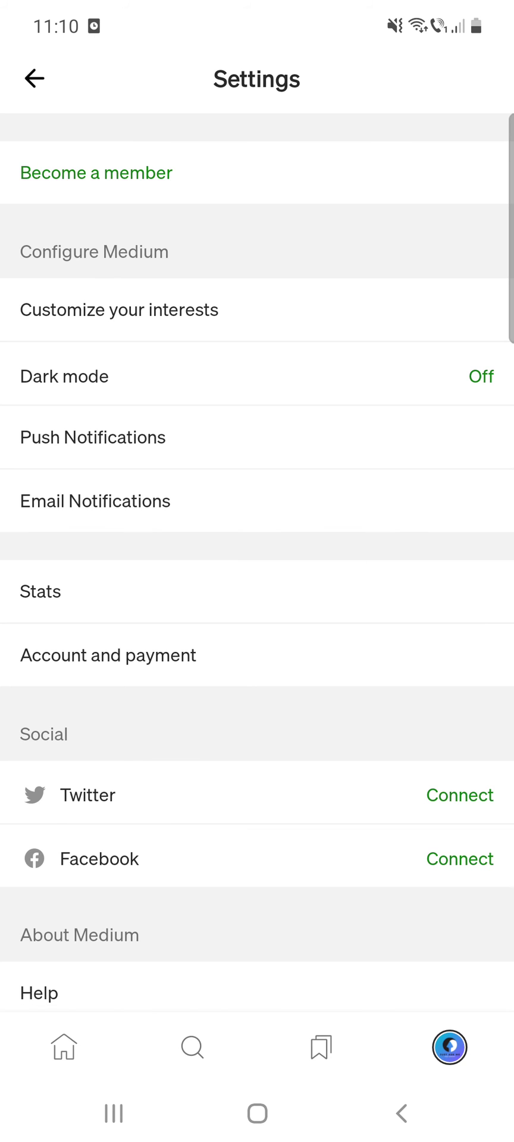
click(470, 376)
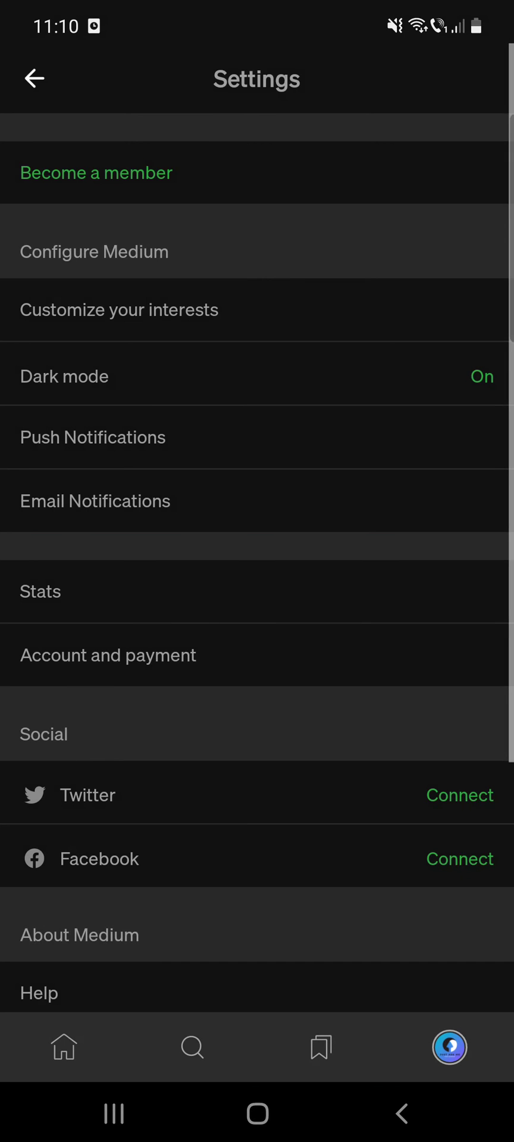